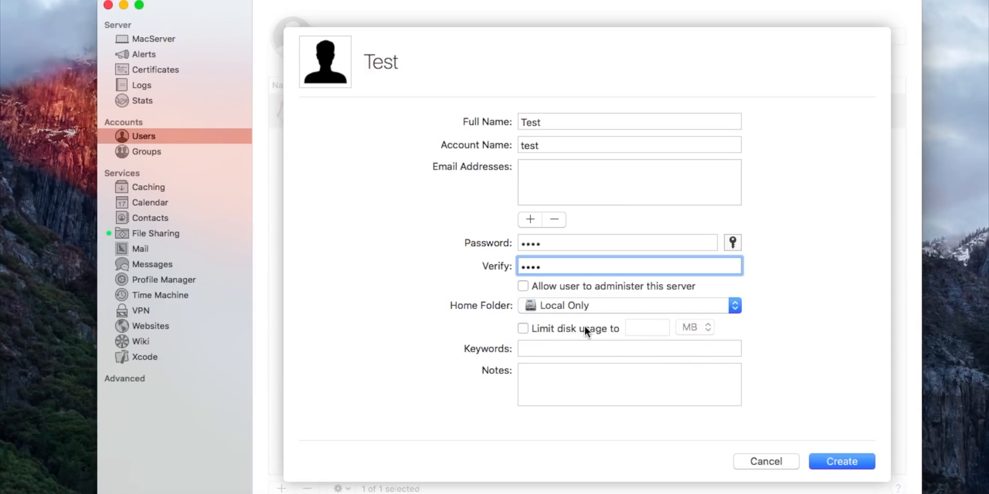
Create the local user Test without a disk usage limit.
click(523, 328)
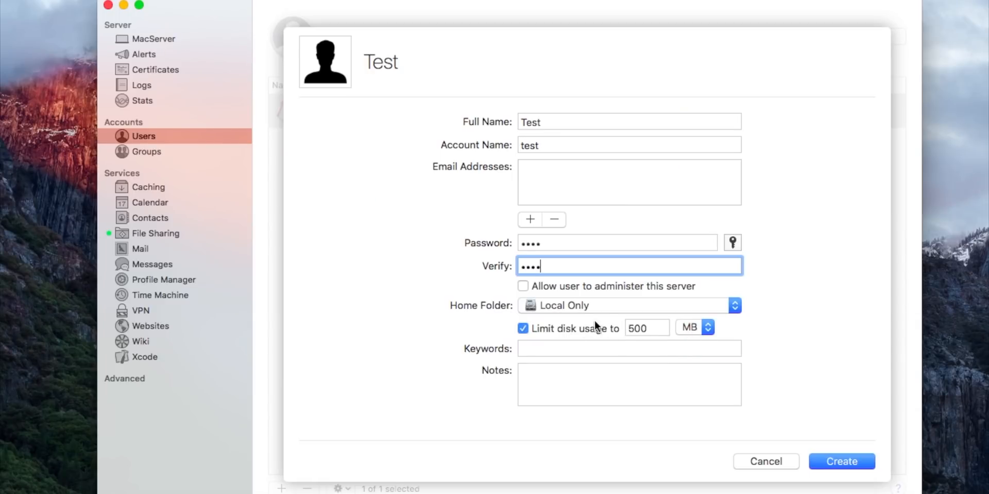
click(841, 462)
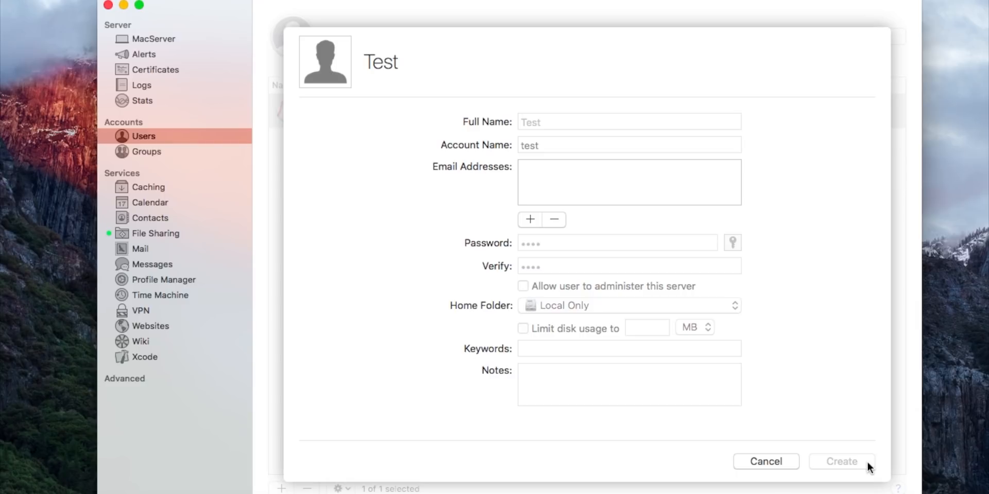
click(841, 461)
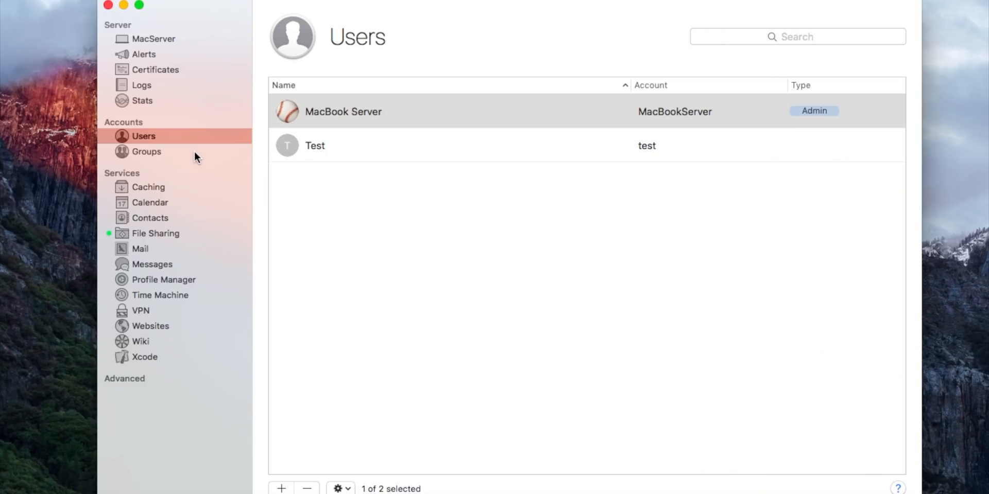
Open the Test user's service access settings from the Users list.
click(146, 152)
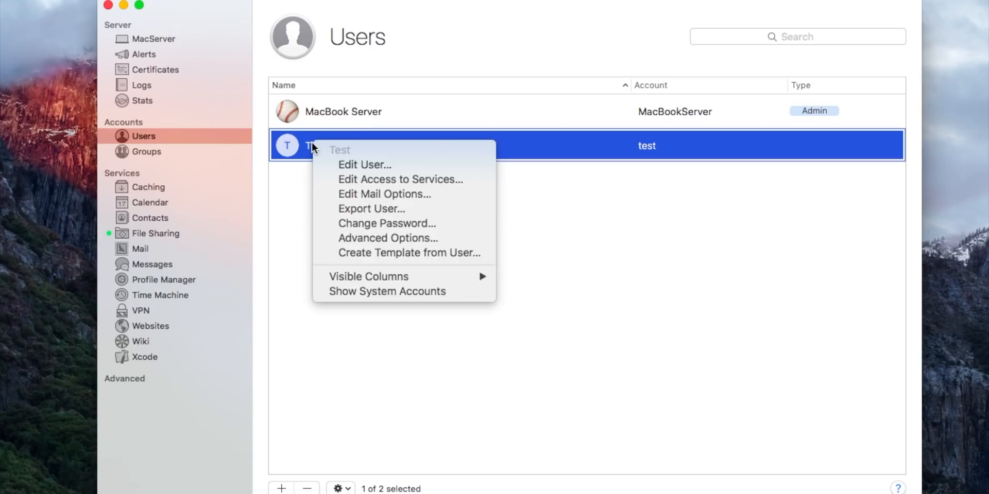
mouse_move(400, 180)
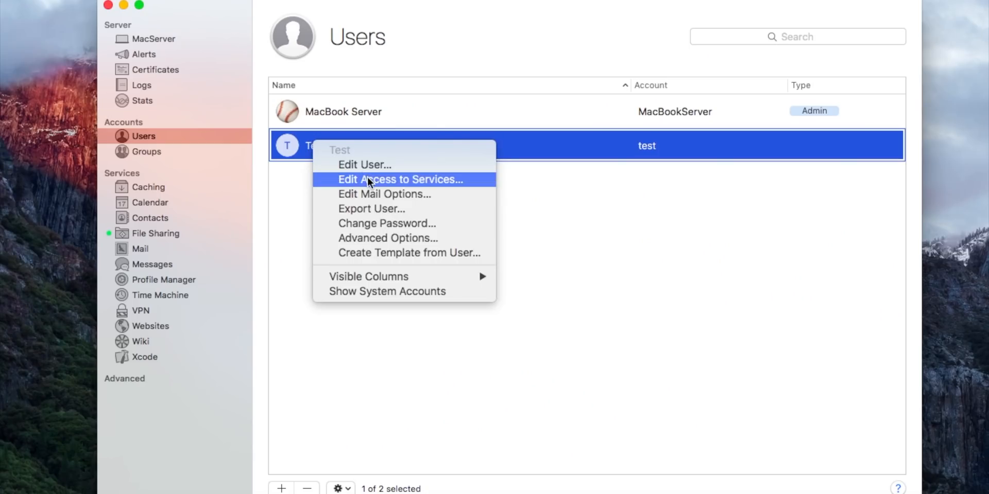
click(369, 185)
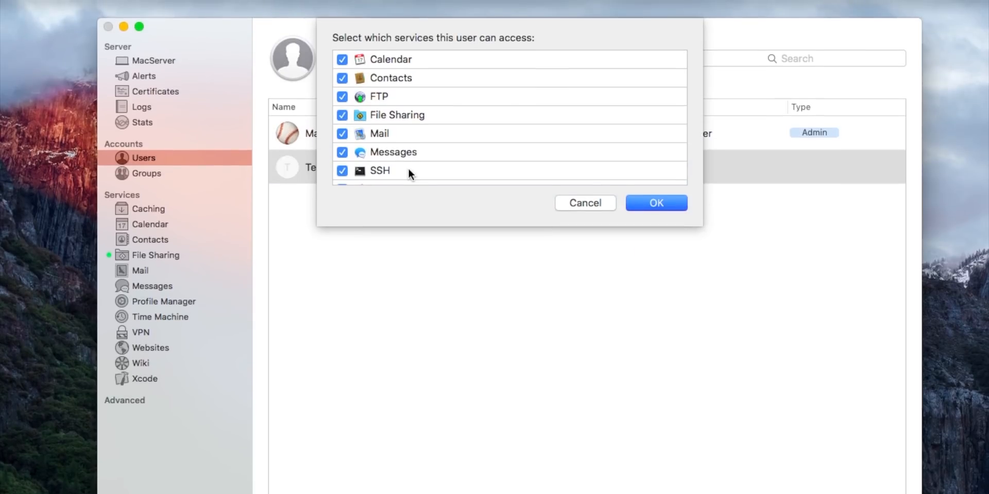
Turn off SSH, Screen Sharing and Messages for Test and confirm.
scroll(down, 3)
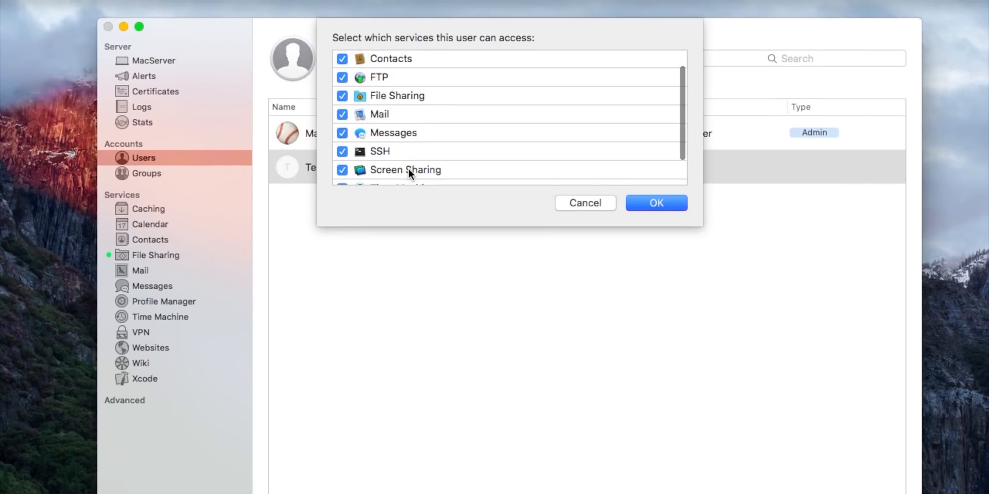
scroll(down, 3)
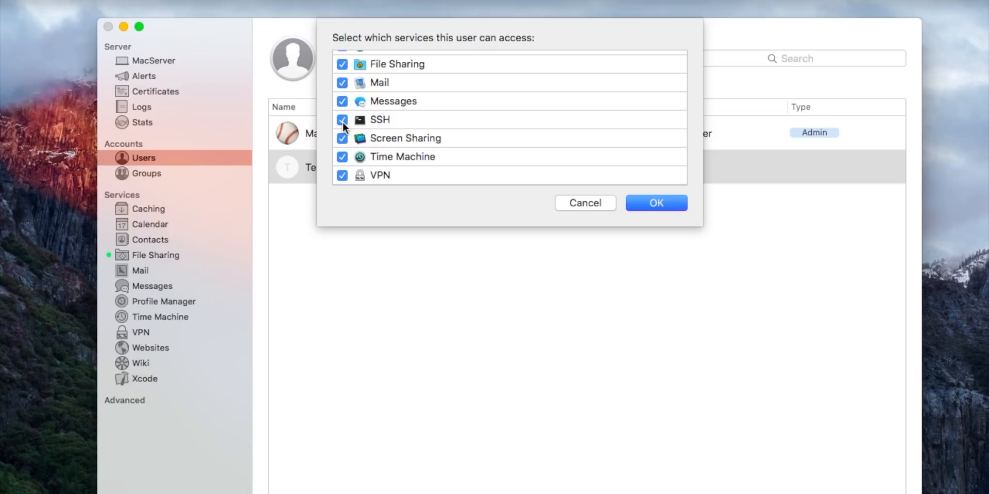
click(342, 120)
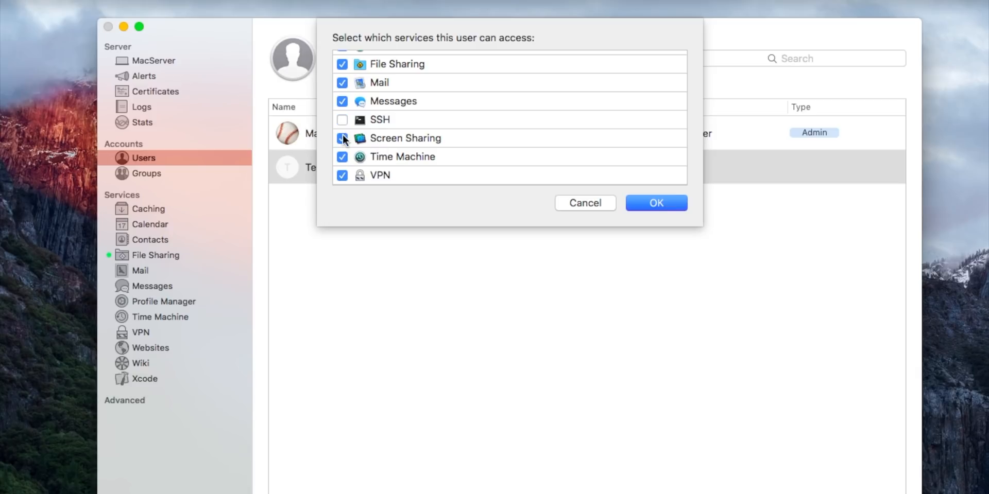
click(342, 138)
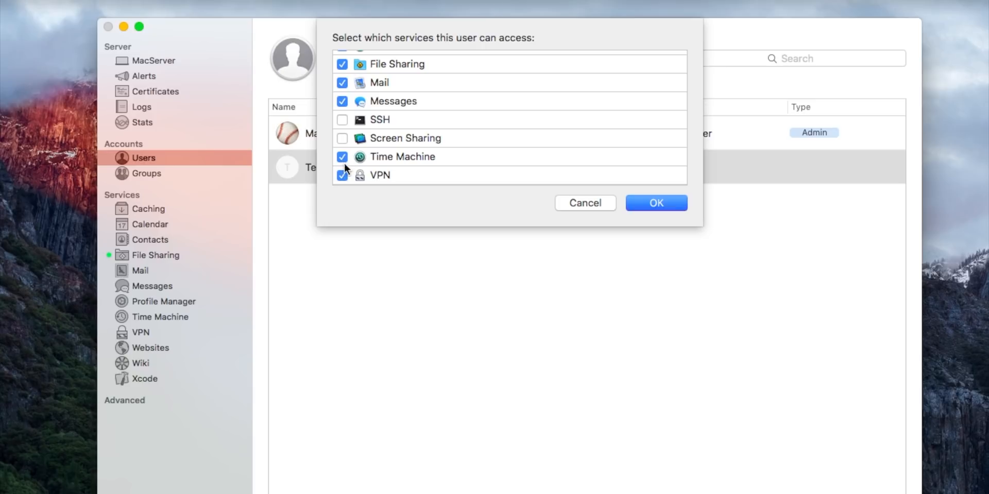
scroll(up, 3)
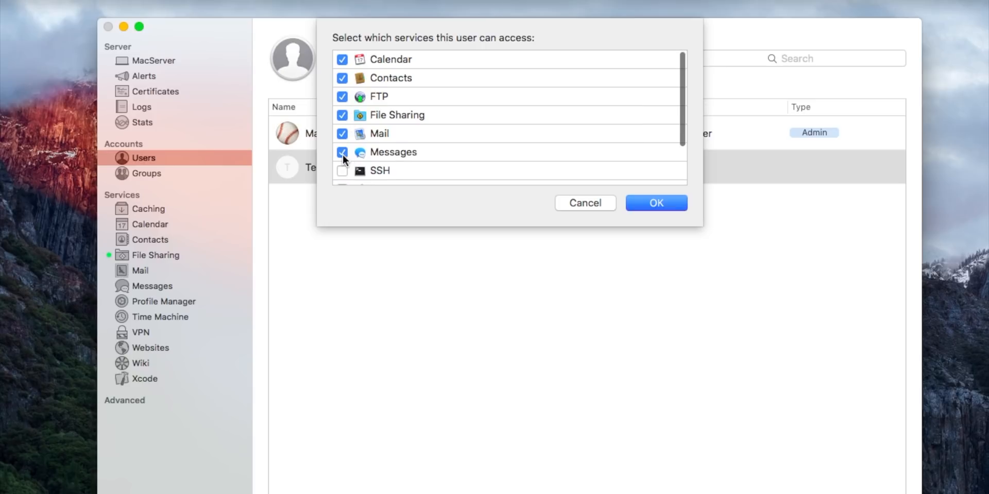
click(343, 152)
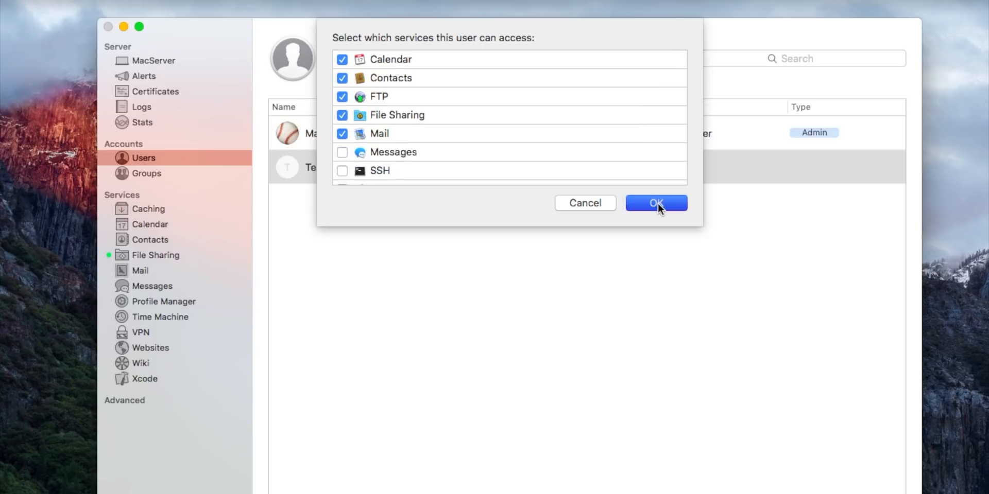
click(656, 202)
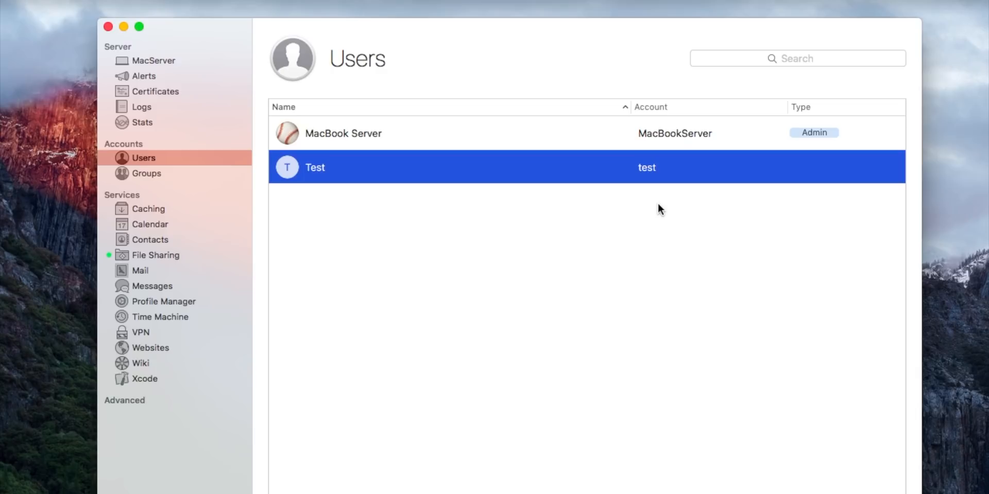
Switch to the Groups page under Accounts.
click(146, 173)
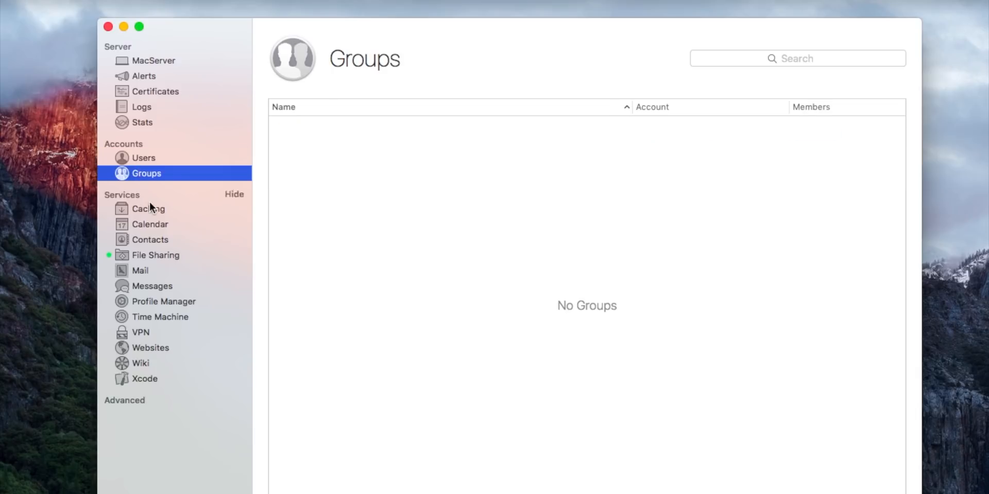